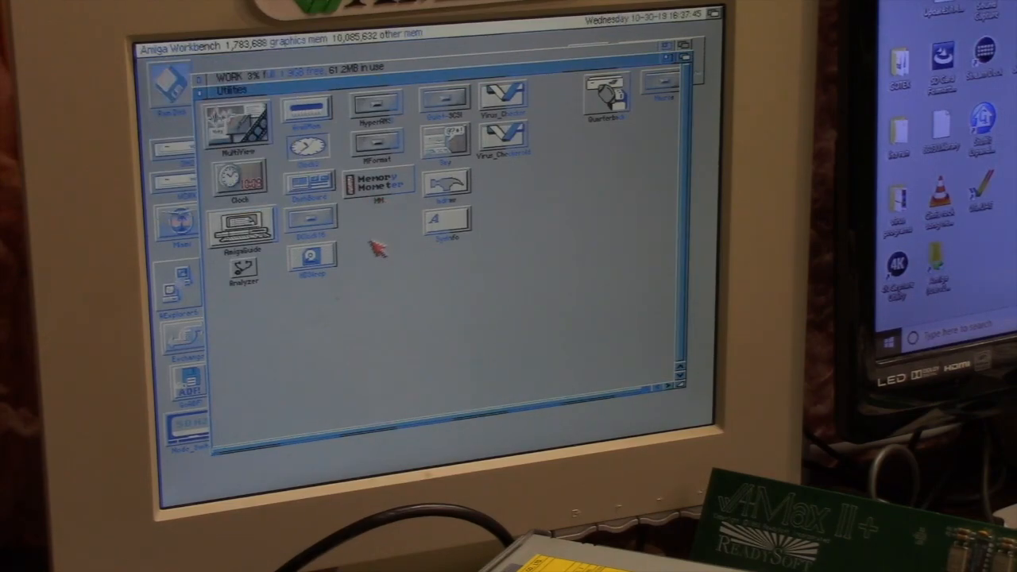
mouse_move(374, 250)
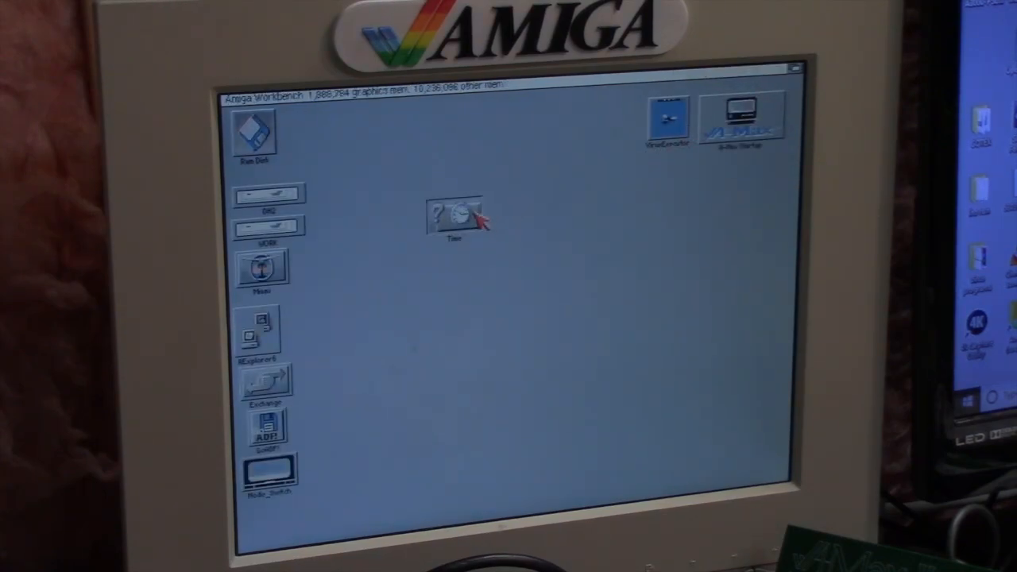
Open the Time preferences editor to view the date, 30 October 2019, and time, 4:41 PM
double_click(455, 214)
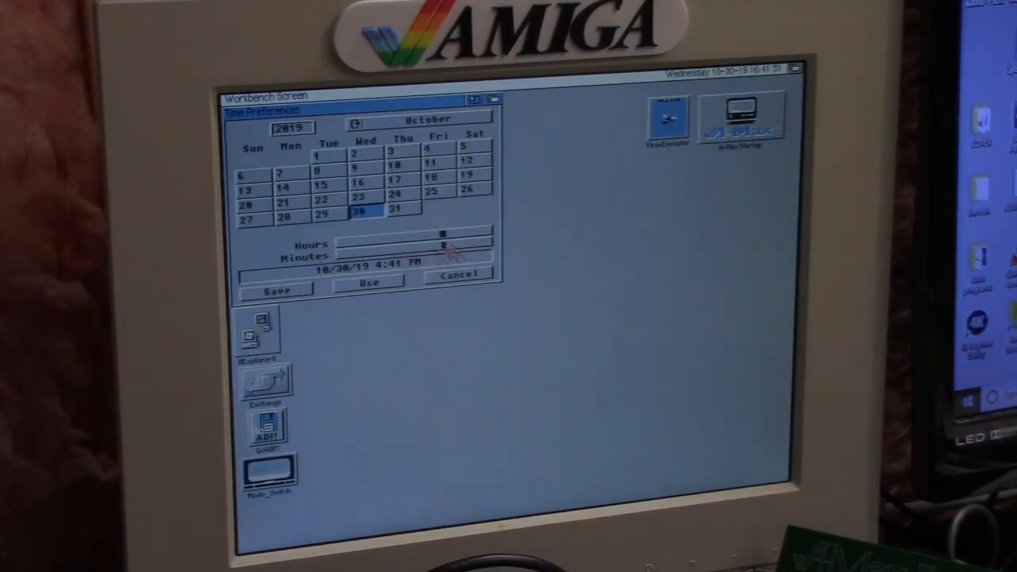